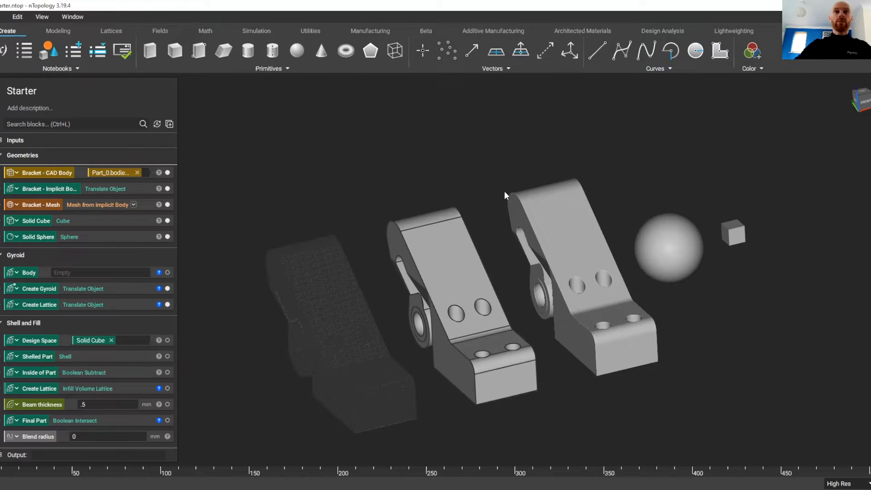
mouse_move(480, 141)
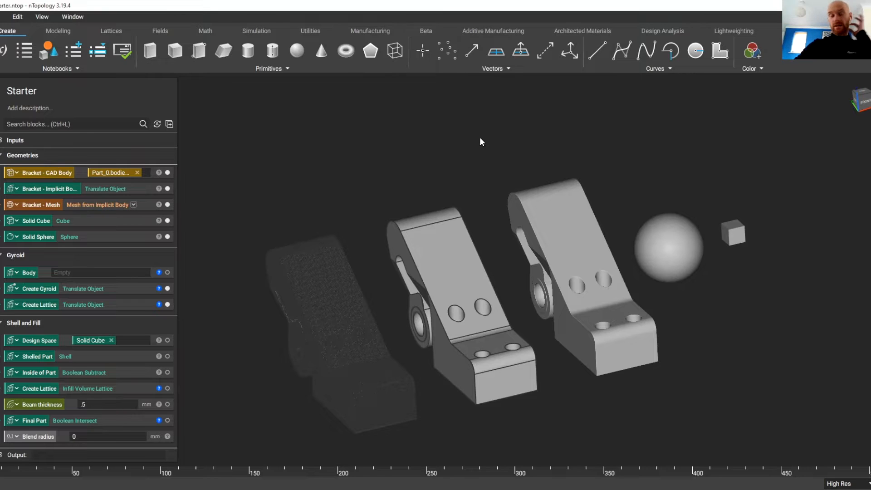
mouse_move(406, 145)
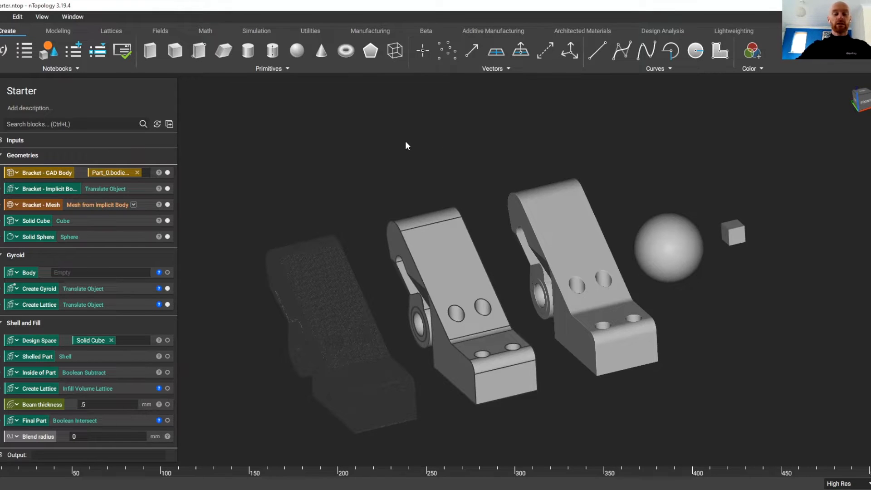
mouse_move(437, 112)
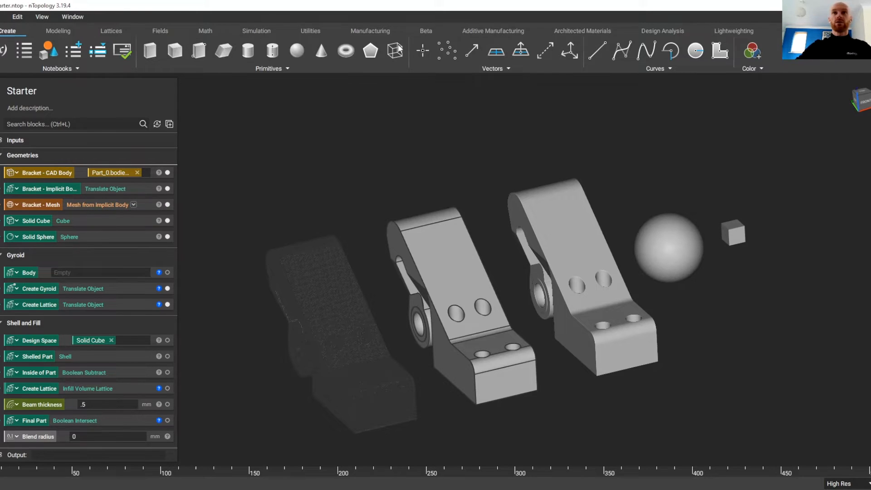
Browse the Modeling, Design Analysis and Additive Manufacturing ribbon block sets in turn.
click(58, 31)
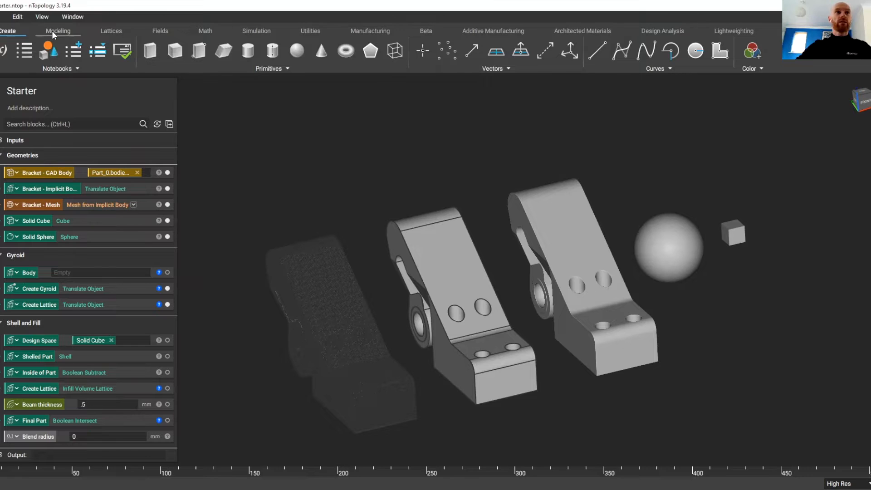
click(58, 31)
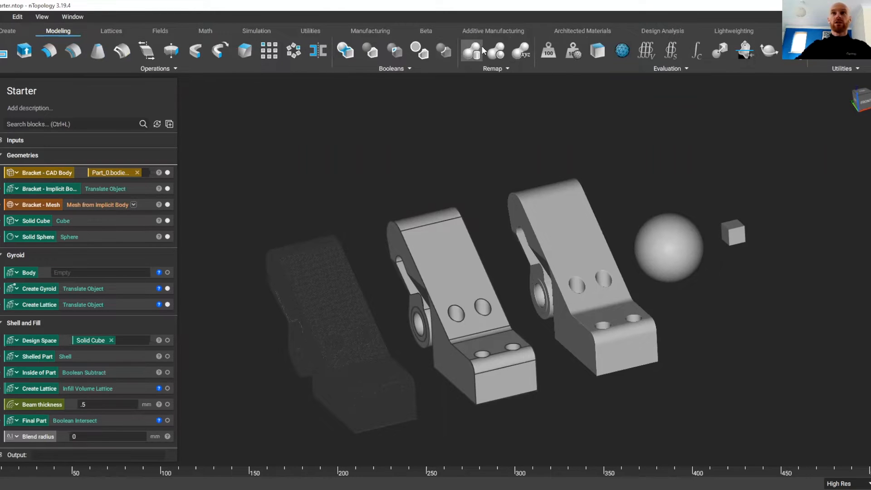
click(661, 31)
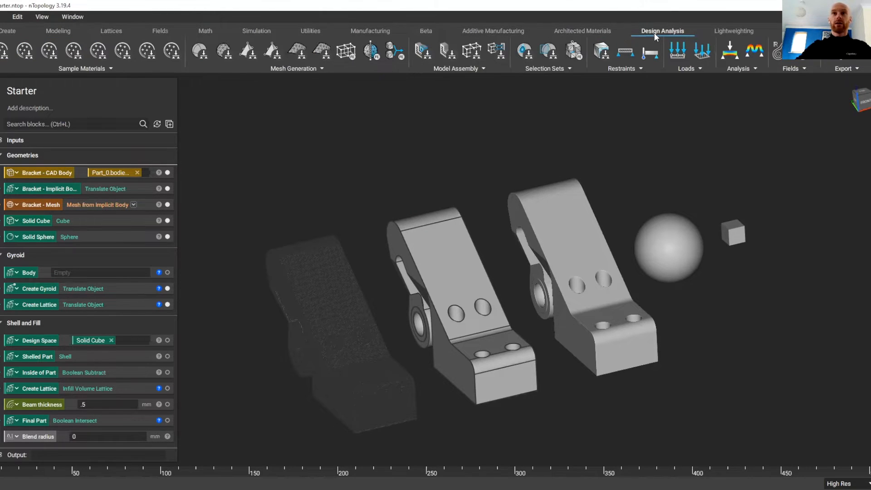
mouse_move(536, 35)
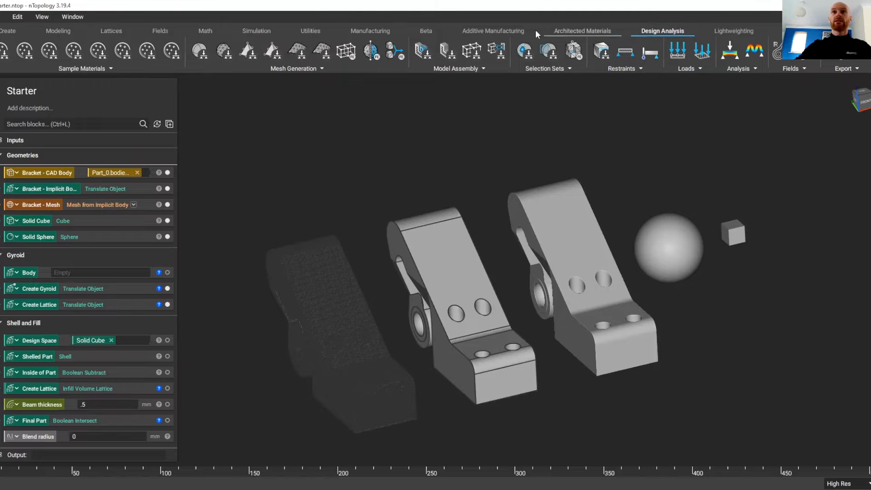
click(492, 31)
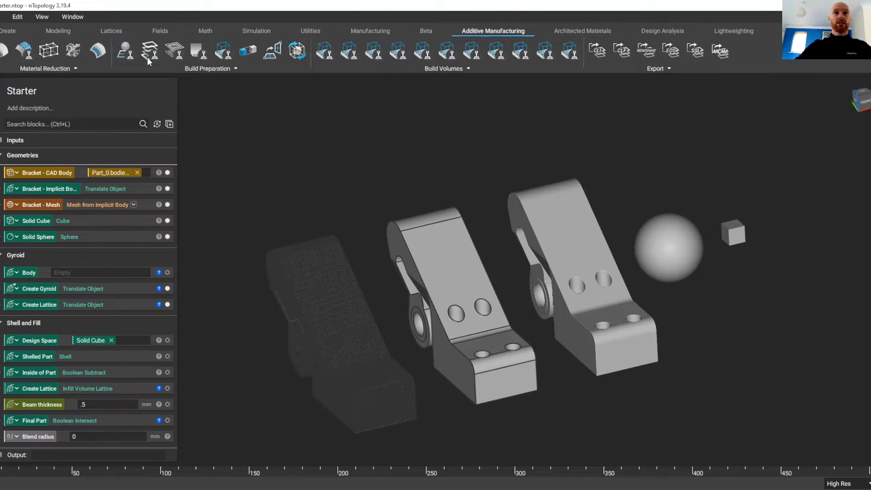
mouse_move(124, 117)
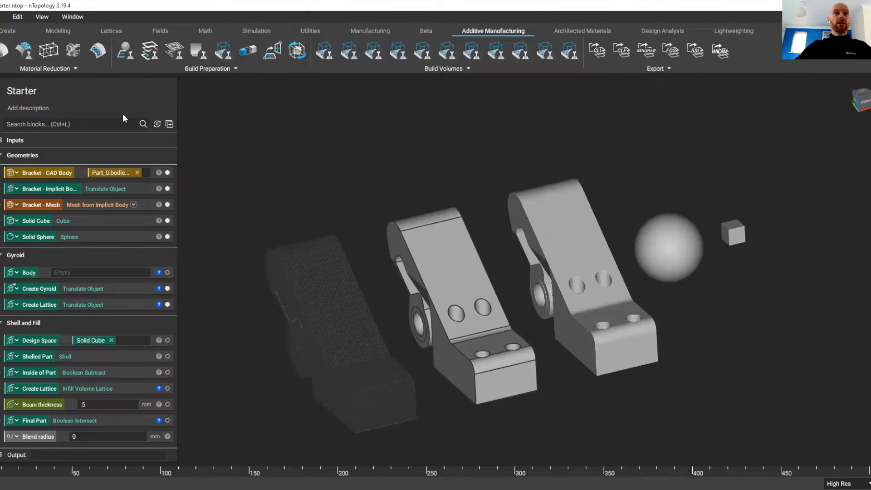
click(45, 91)
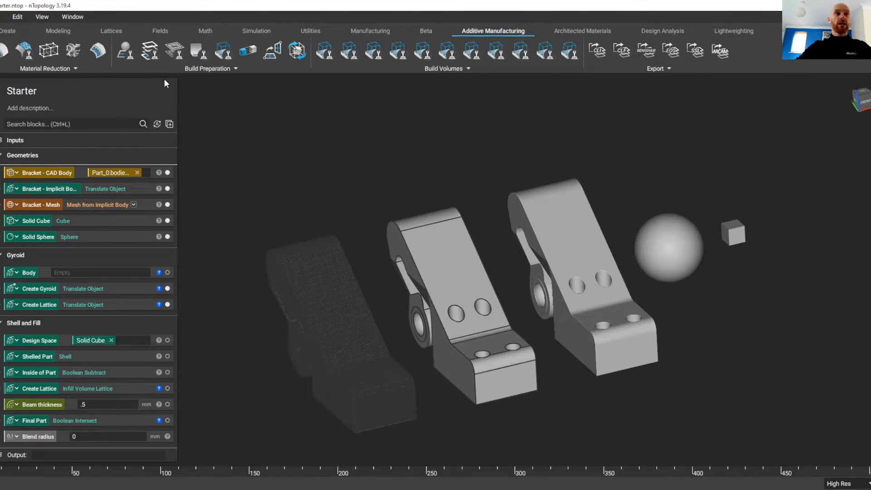
mouse_move(141, 198)
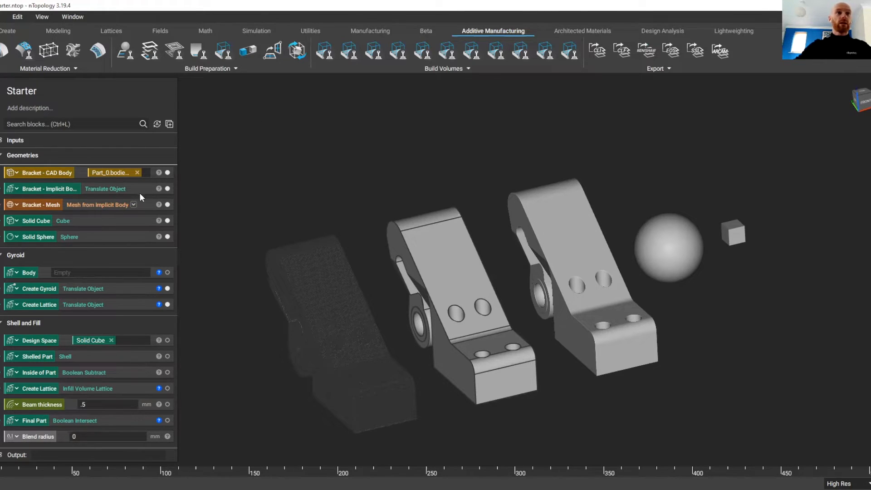
click(36, 221)
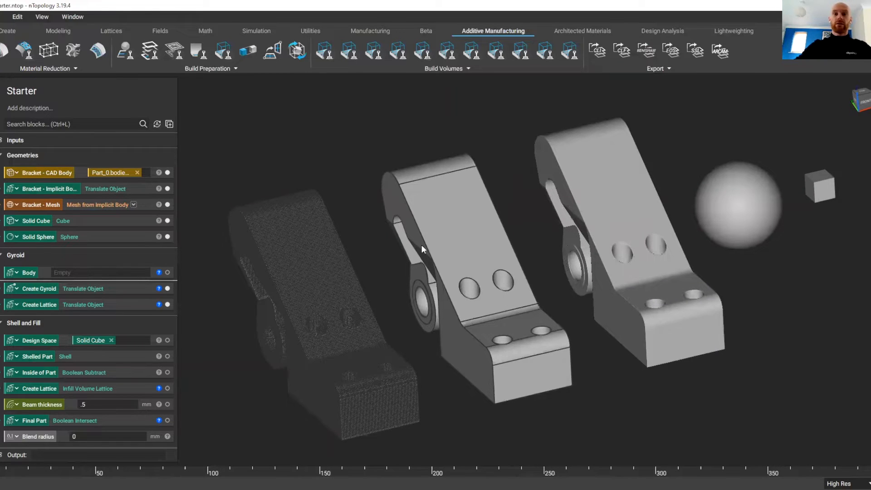
Select the implicit bracket in the viewport and reposition the view around the brackets.
click(439, 239)
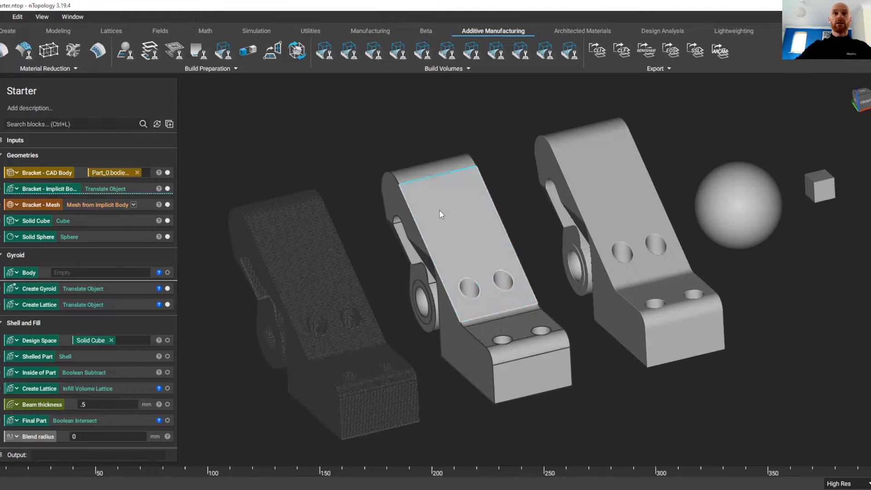
click(444, 222)
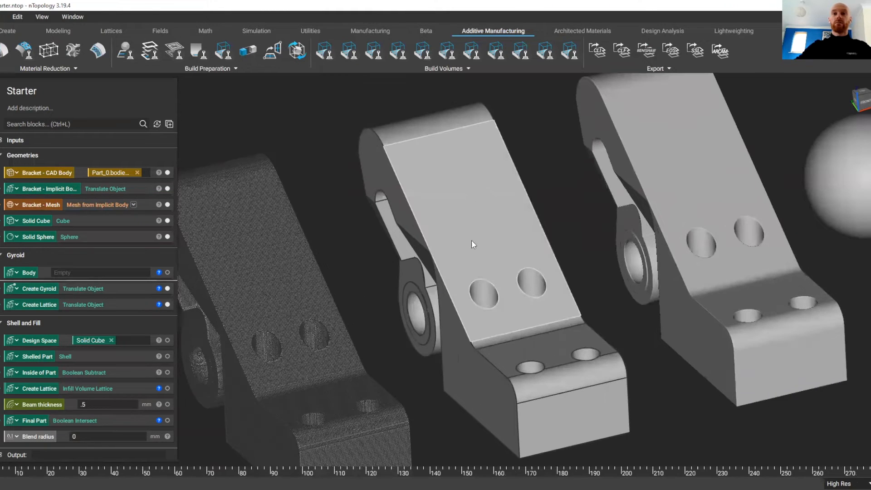
drag(471, 244, 322, 244)
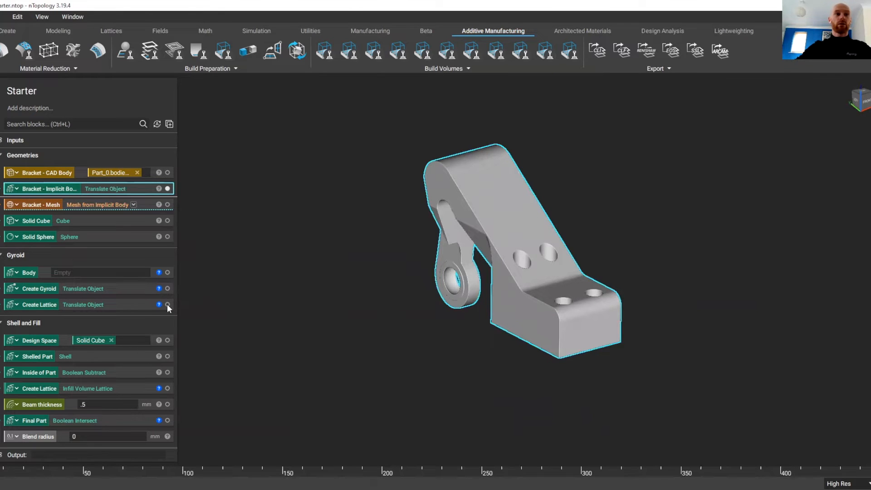
Select the Bracket - Implicit Body block and turn on the Create Gyroid and Create Lattice results.
click(100, 272)
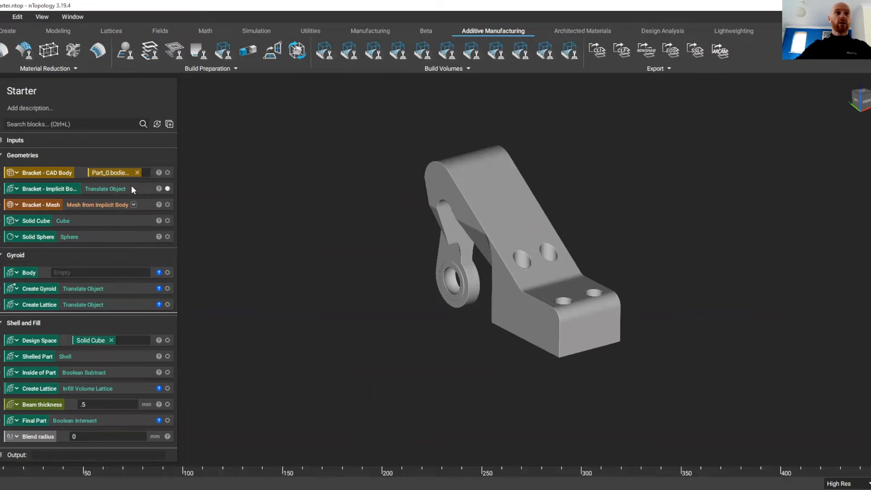
click(50, 189)
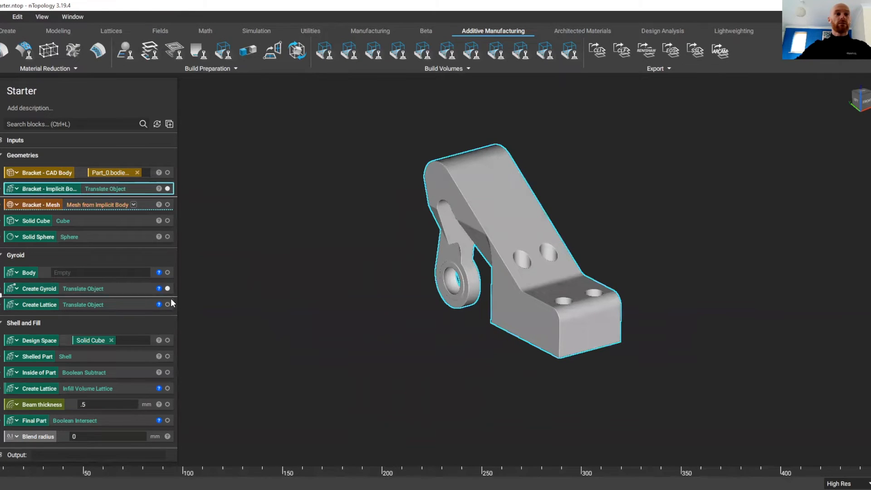
click(29, 272)
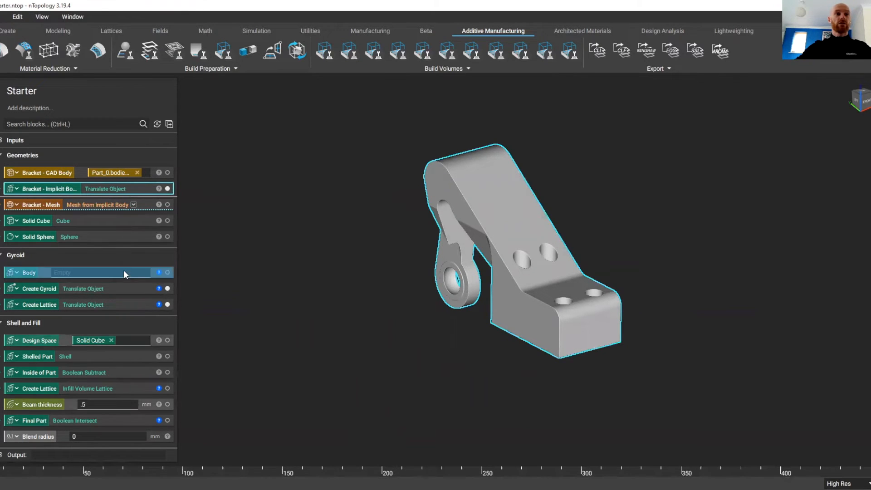